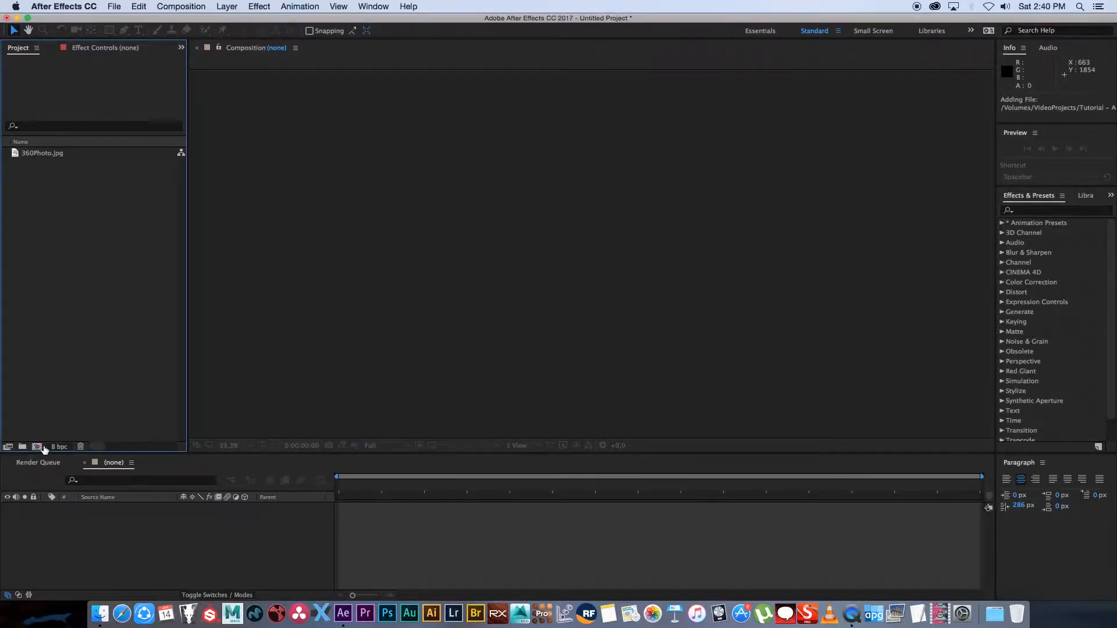
Create a new 1920×1080, 30 fps composition with an 8-second duration.
left_click(36, 447)
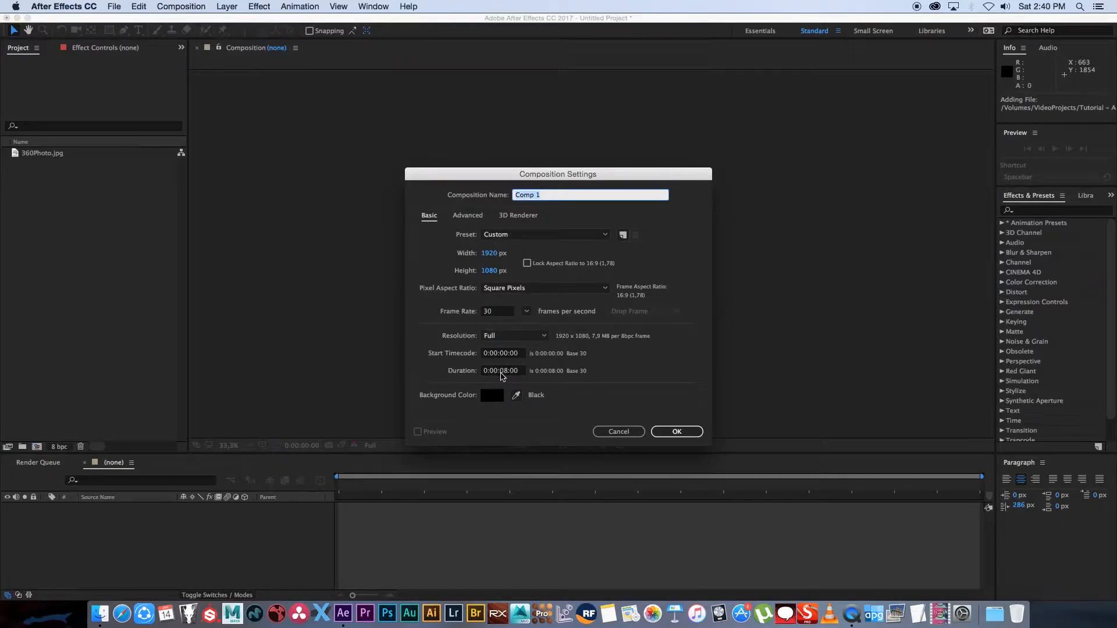
mouse_move(736, 410)
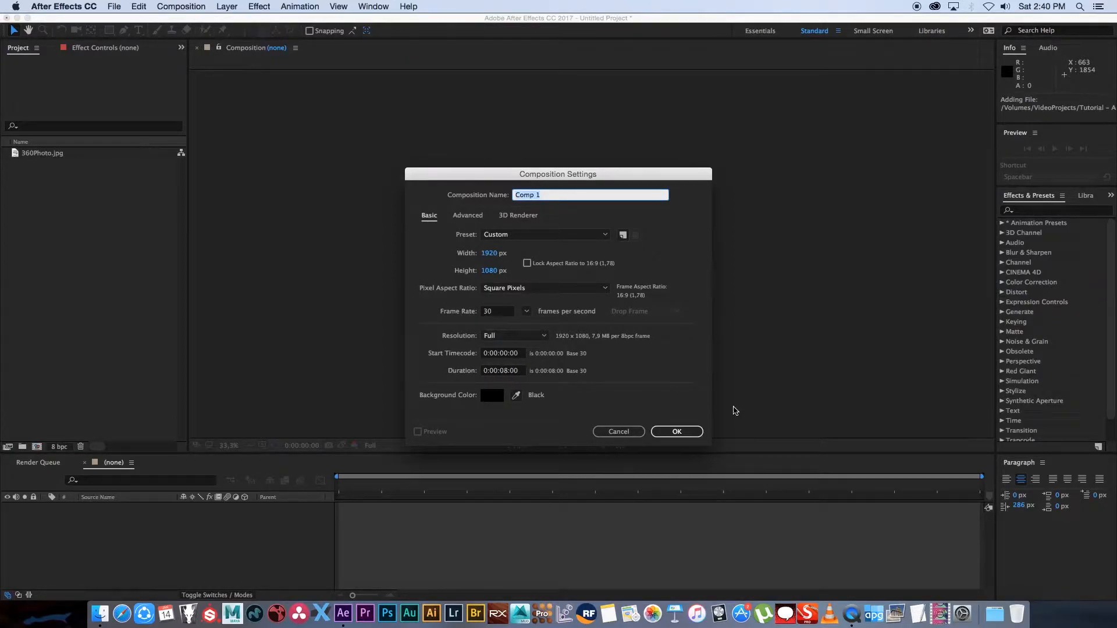
left_click(674, 431)
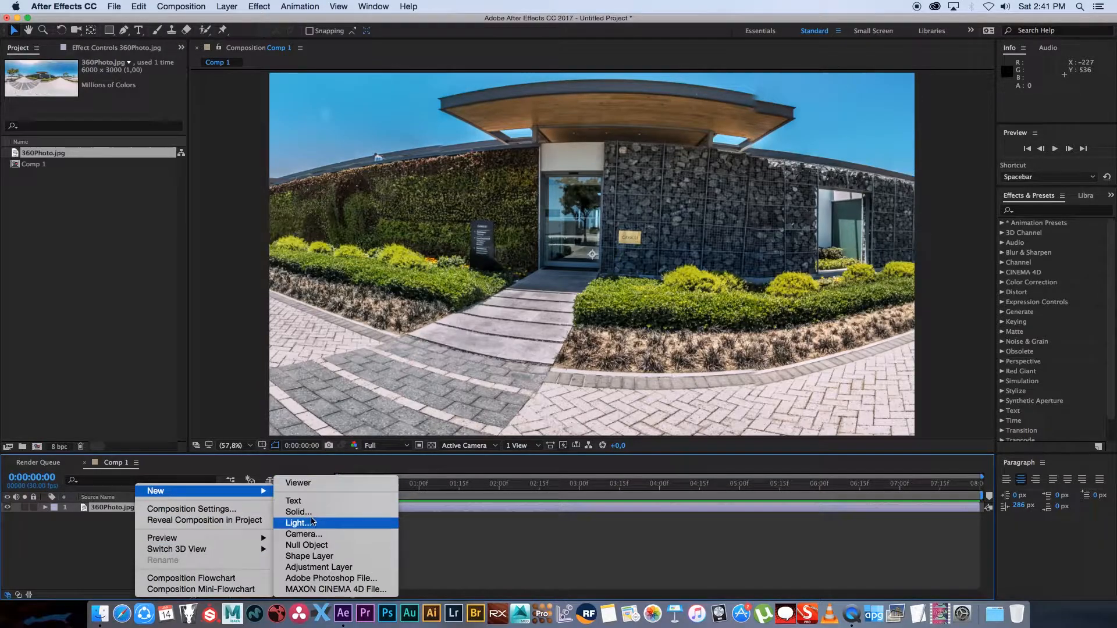
Add a comp-sized solid named 360Video above the photo and bring up its layer options.
left_click(298, 512)
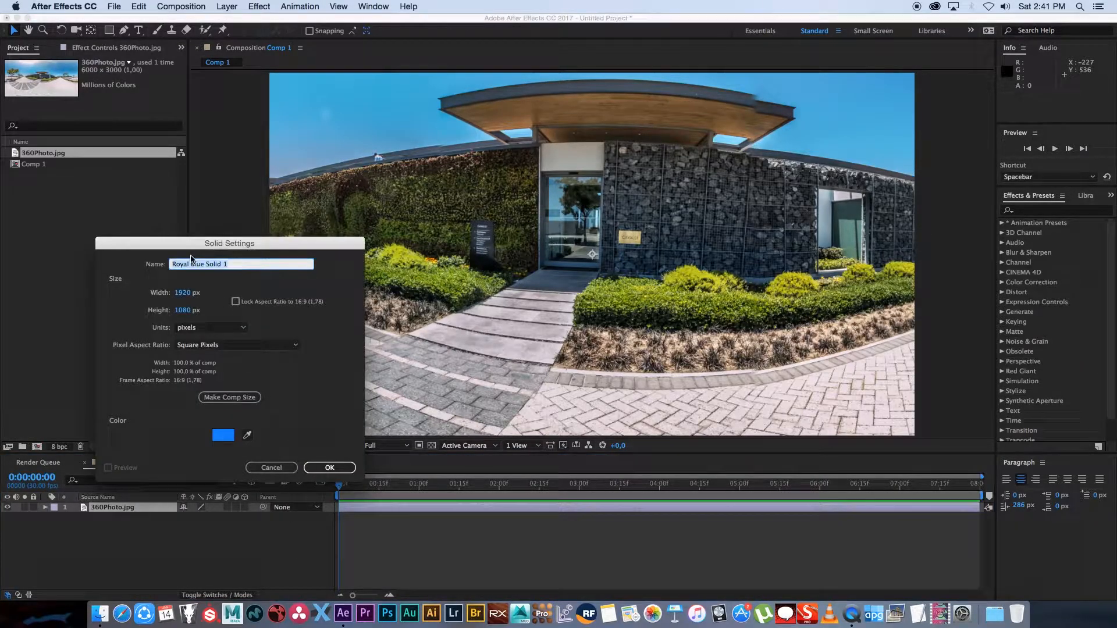
type("360Video")
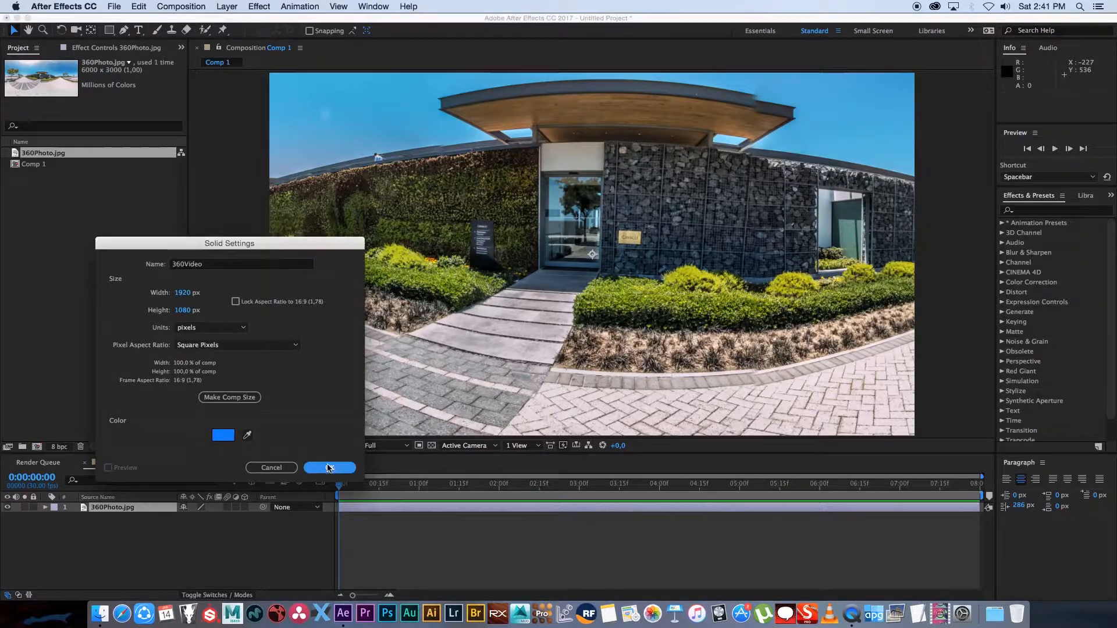
left_click(328, 468)
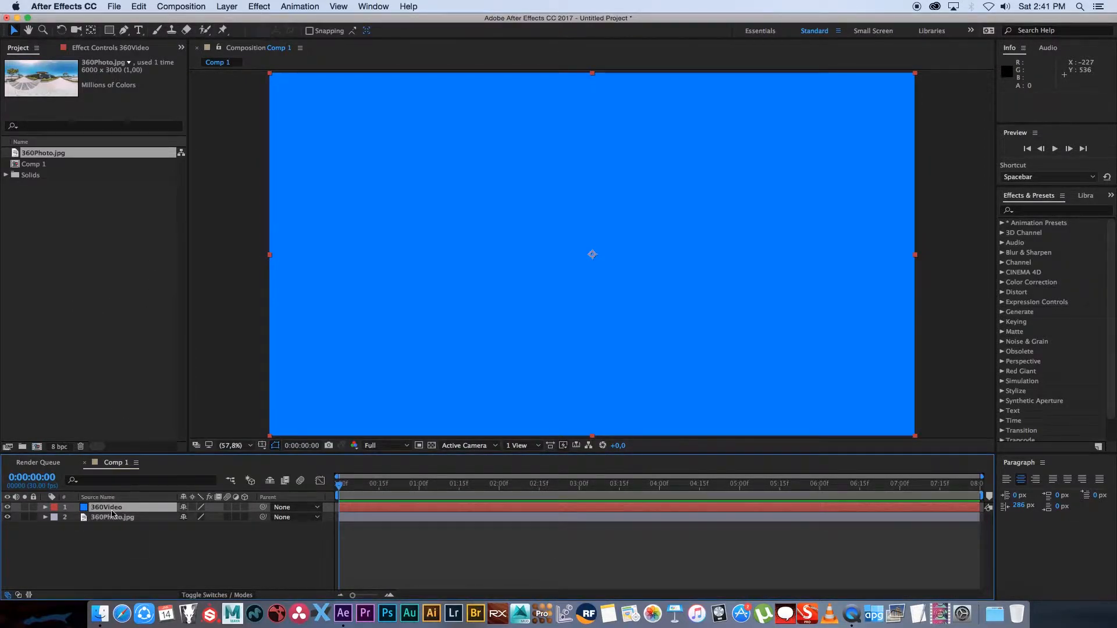
right_click(106, 506)
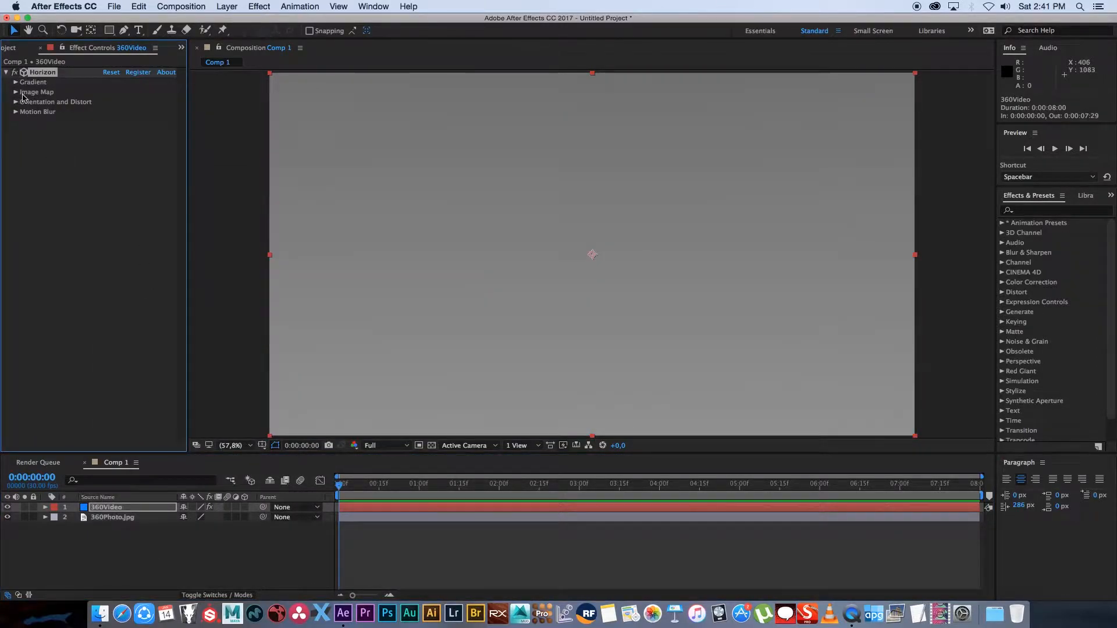
Set the Horizon effect's Image Map layer to 2. 360Photo.jpg.
left_click(15, 92)
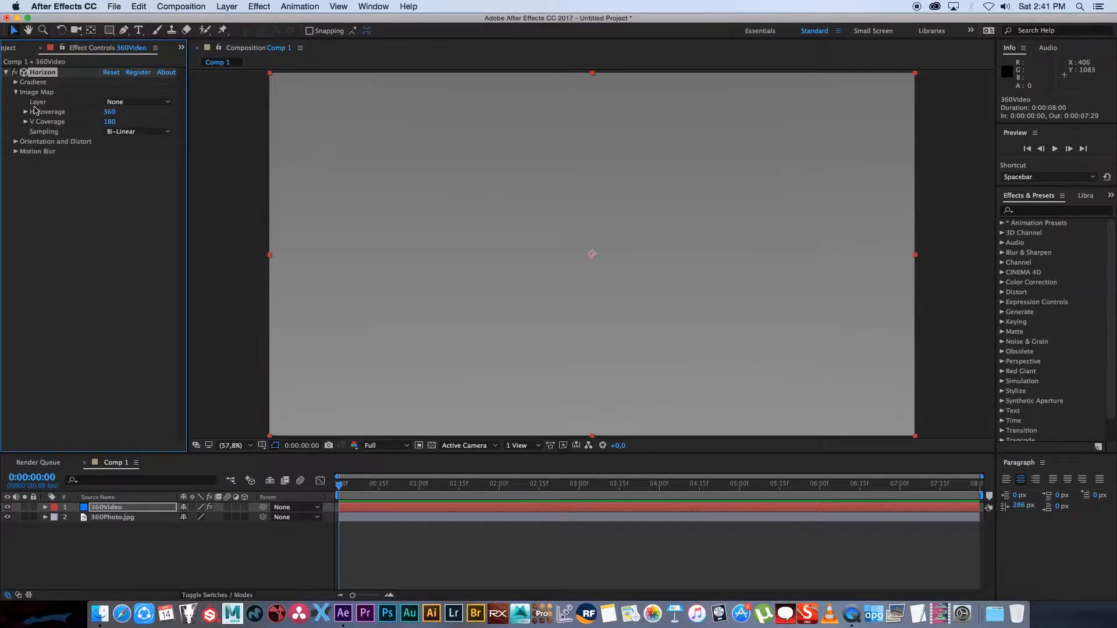
left_click(137, 102)
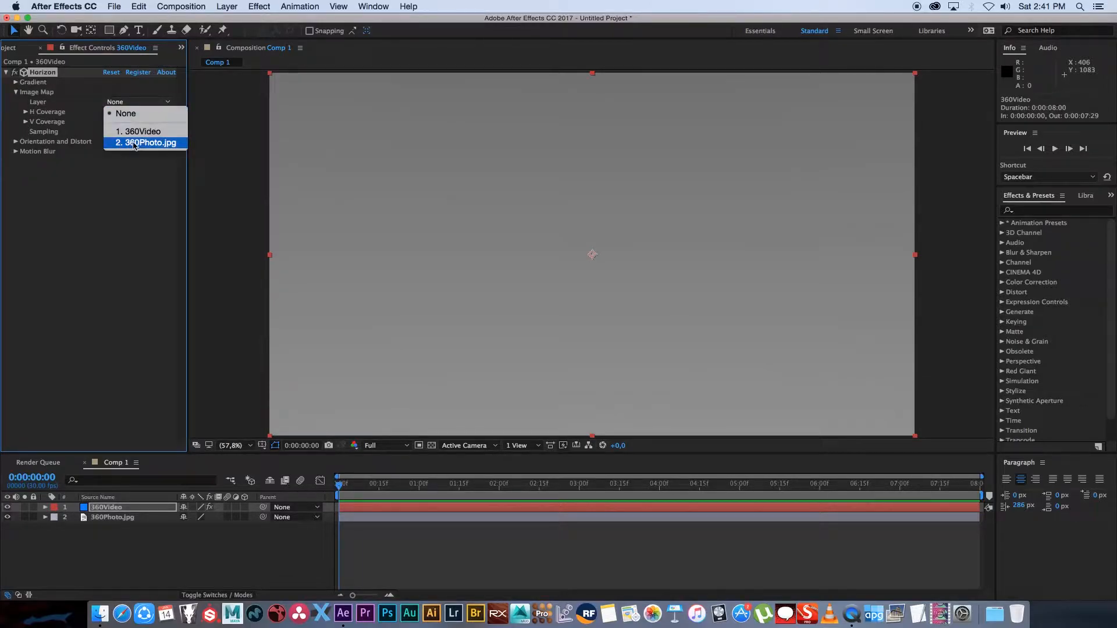
left_click(148, 142)
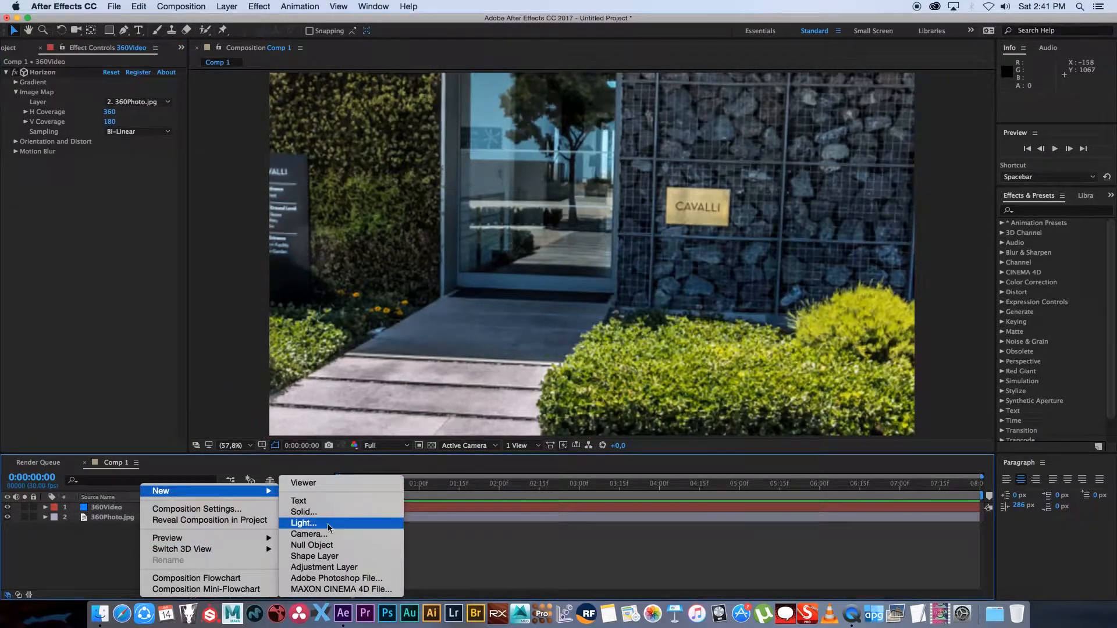
Add a two-node Camera 1 with the 15mm lens preset and reveal its Transform properties.
left_click(308, 533)
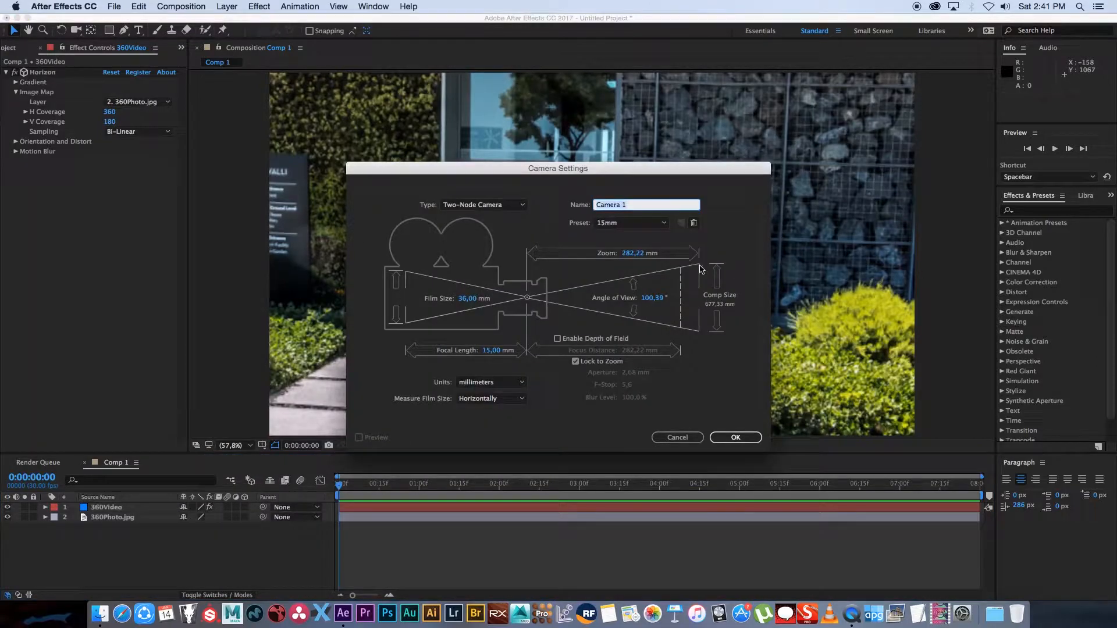
left_click(629, 222)
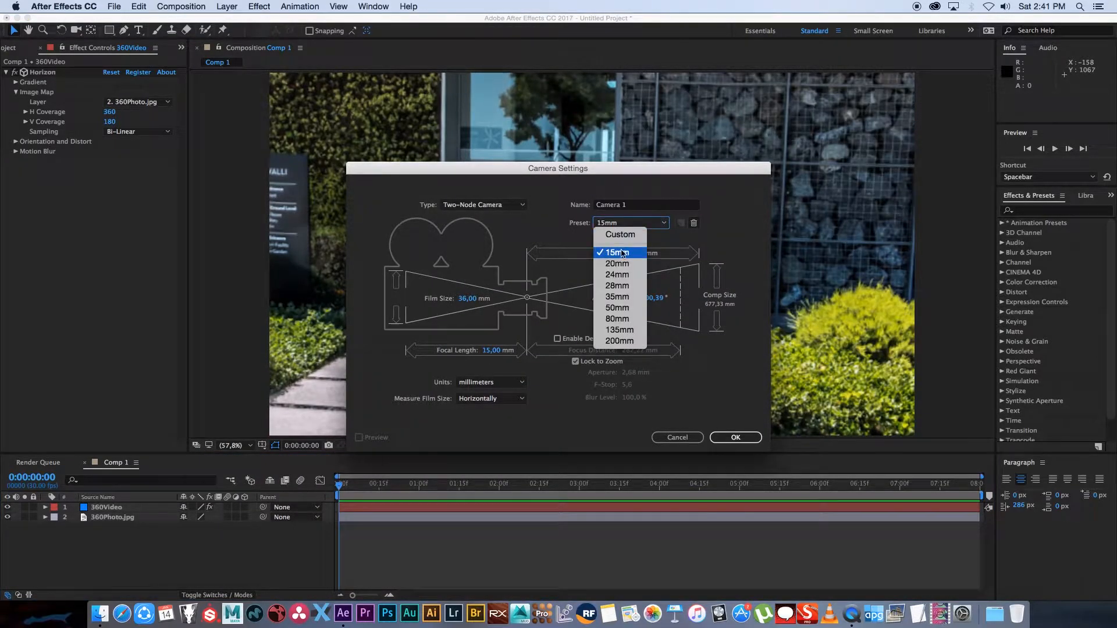
left_click(616, 252)
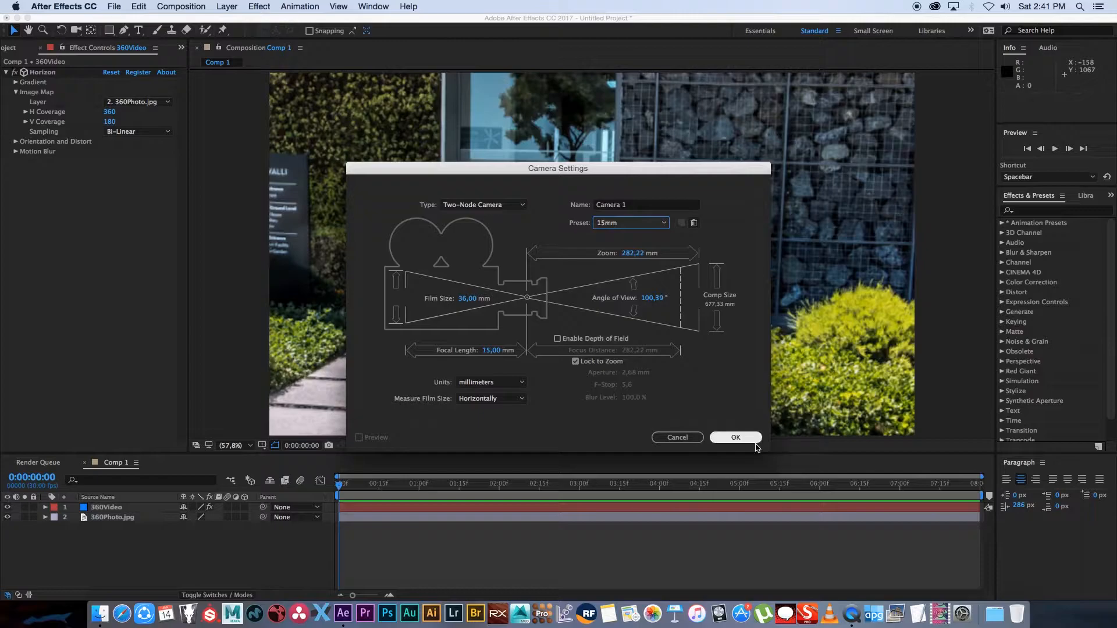
left_click(736, 437)
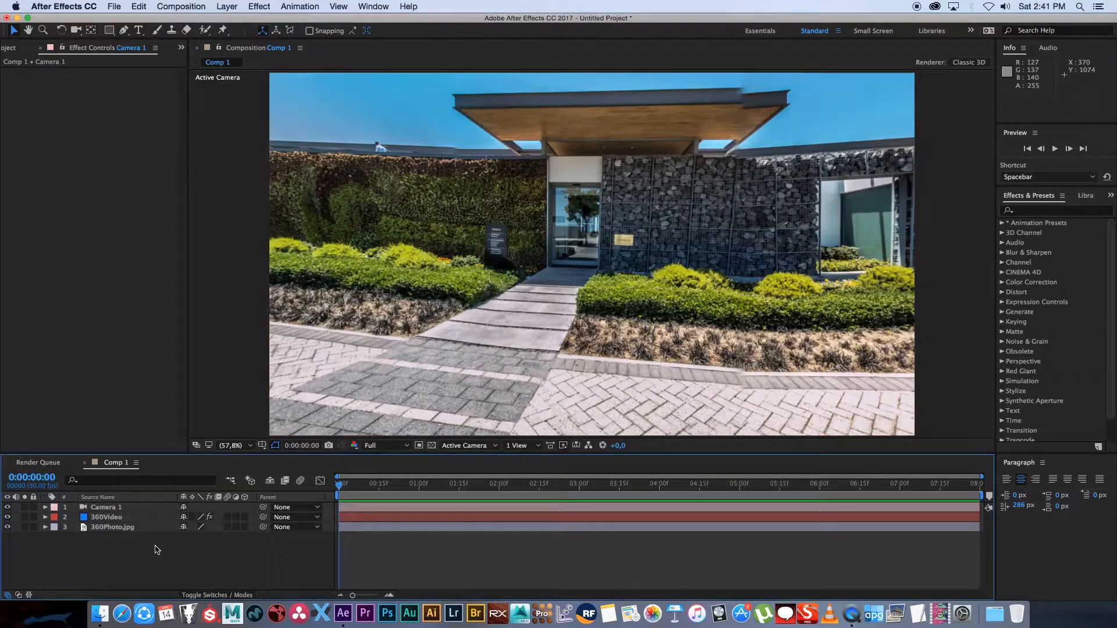
left_click(44, 507)
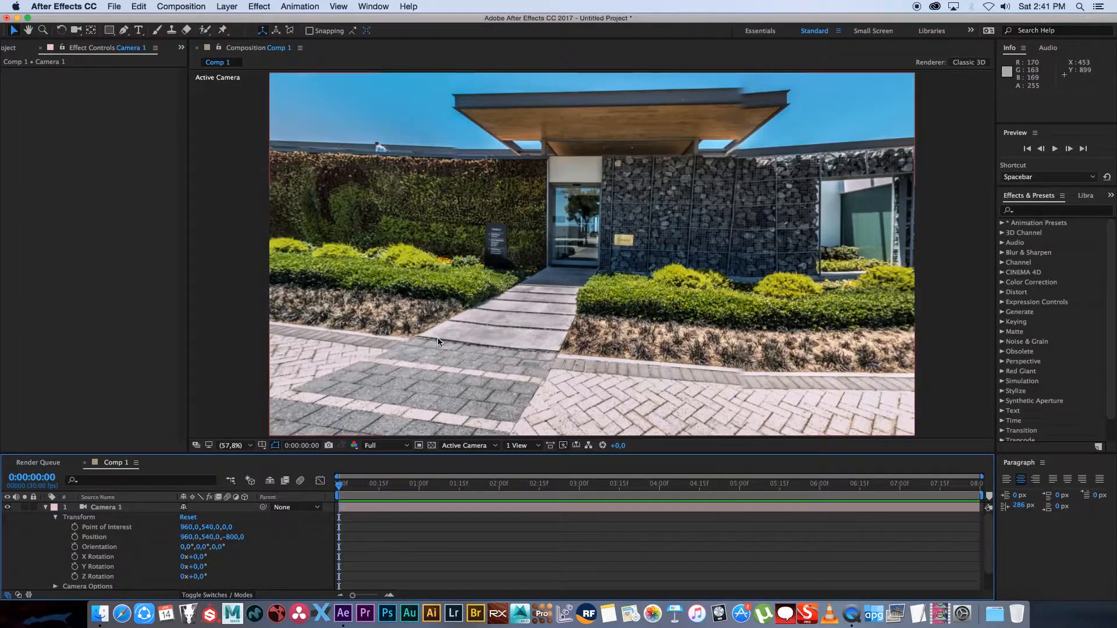
mouse_move(375, 454)
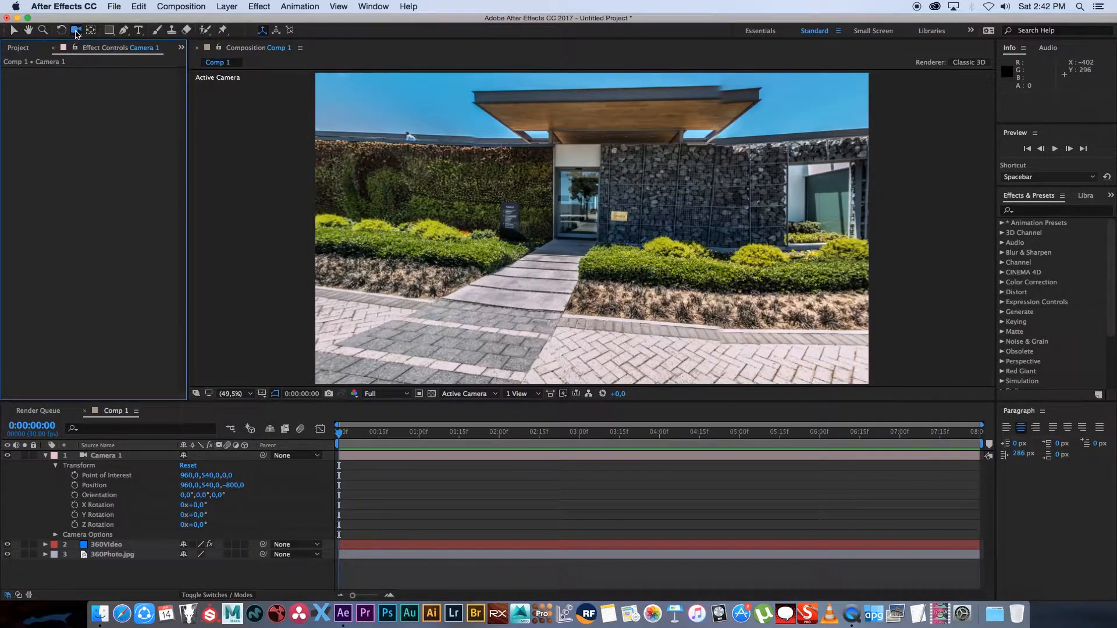
left_click(77, 30)
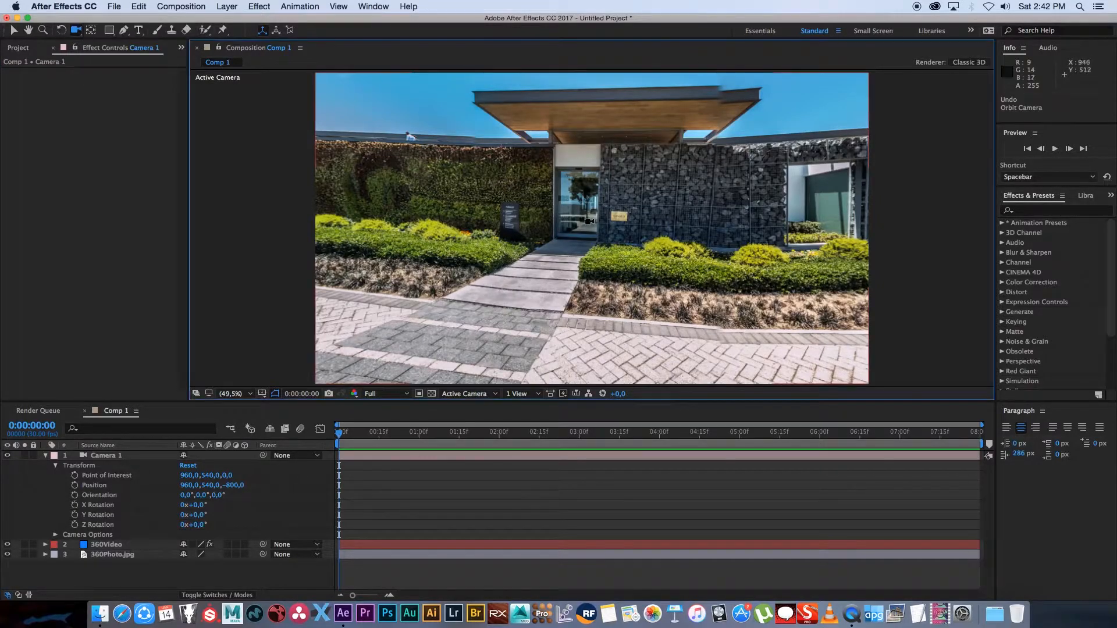
left_click_drag(588, 221, 529, 210)
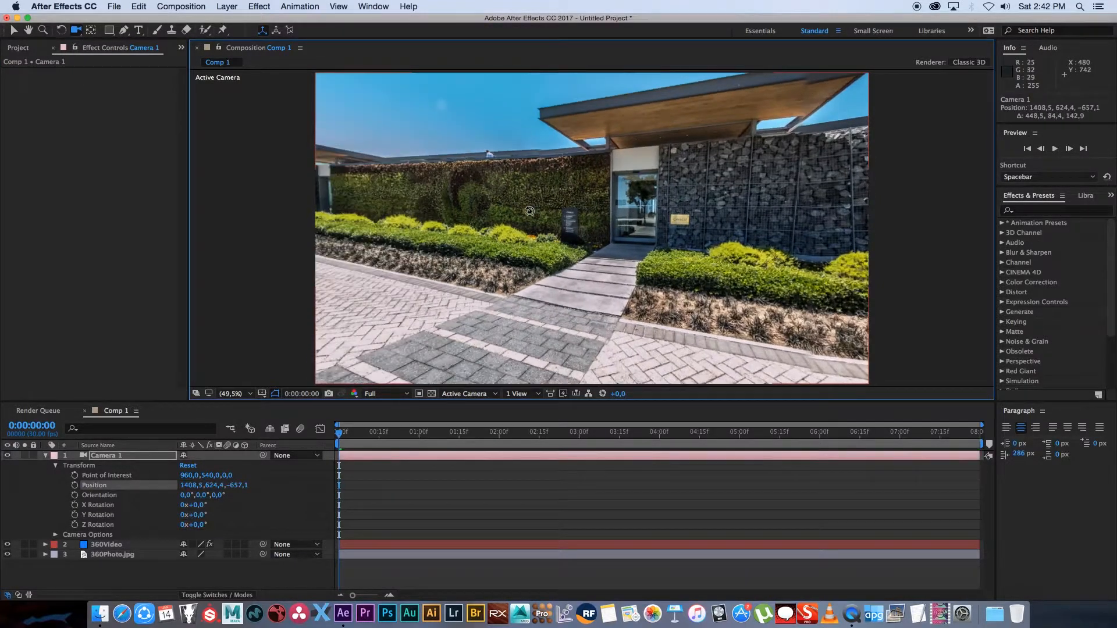
left_click_drag(529, 210, 453, 211)
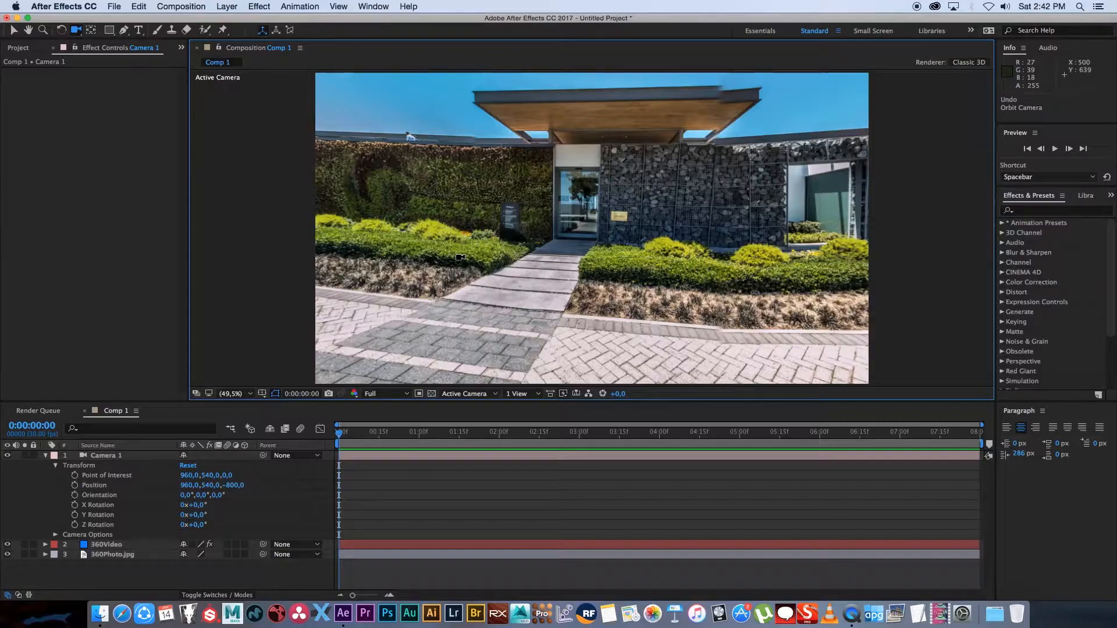
mouse_move(375, 450)
type("180")
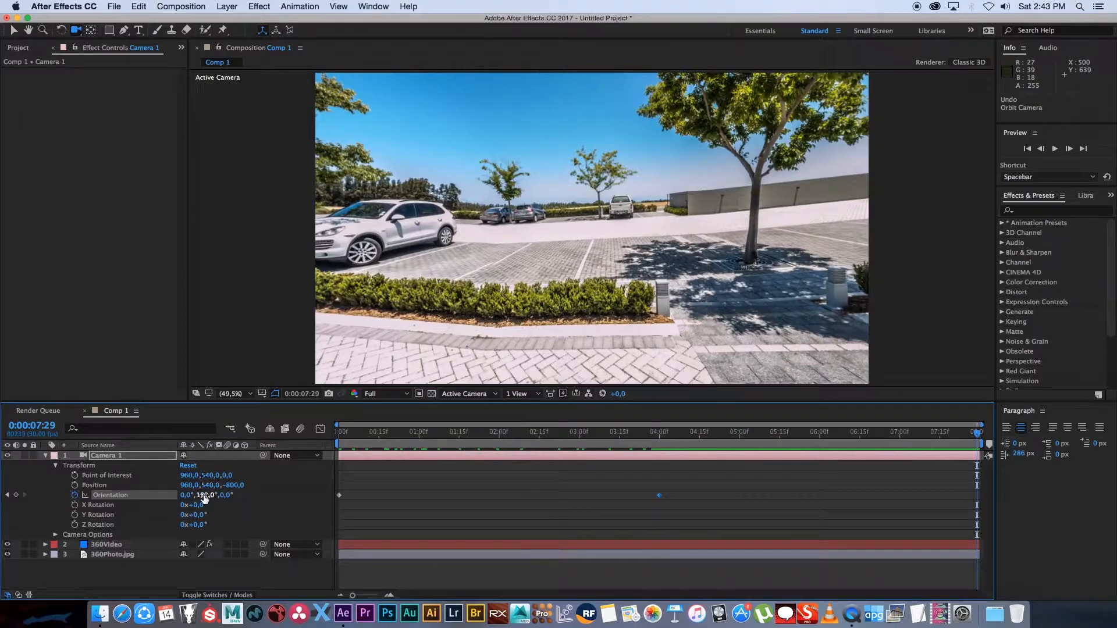
Edit Camera 1's Orientation values at the last frame to face the parking lot.
double_click(207, 495)
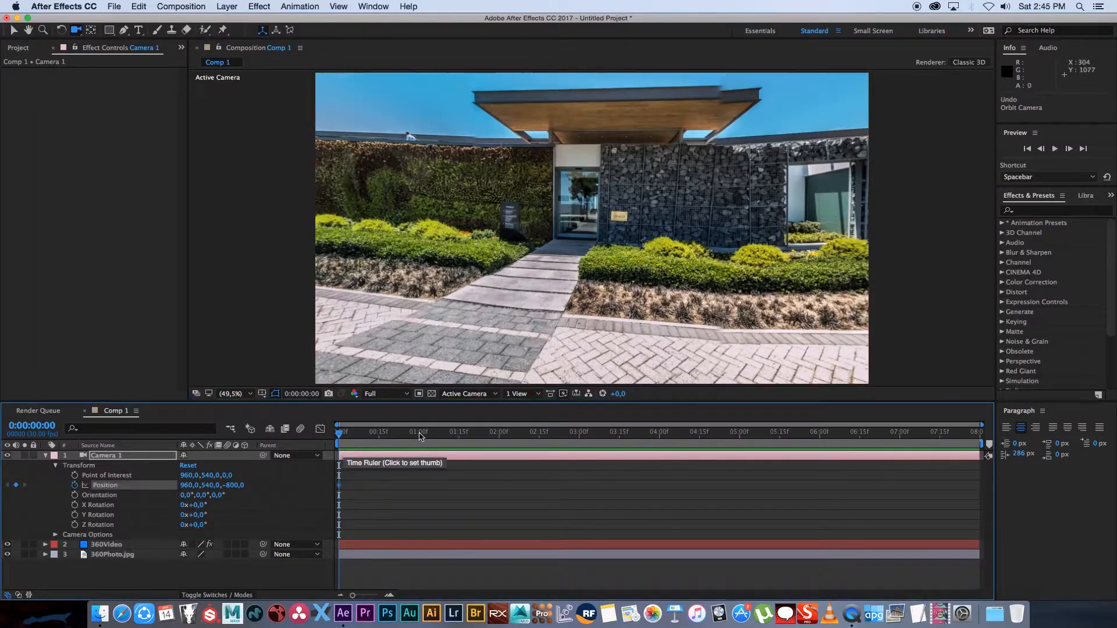
At about 3 seconds, orbit the camera toward the long paved road, then move to about 4.5 seconds.
left_click(581, 432)
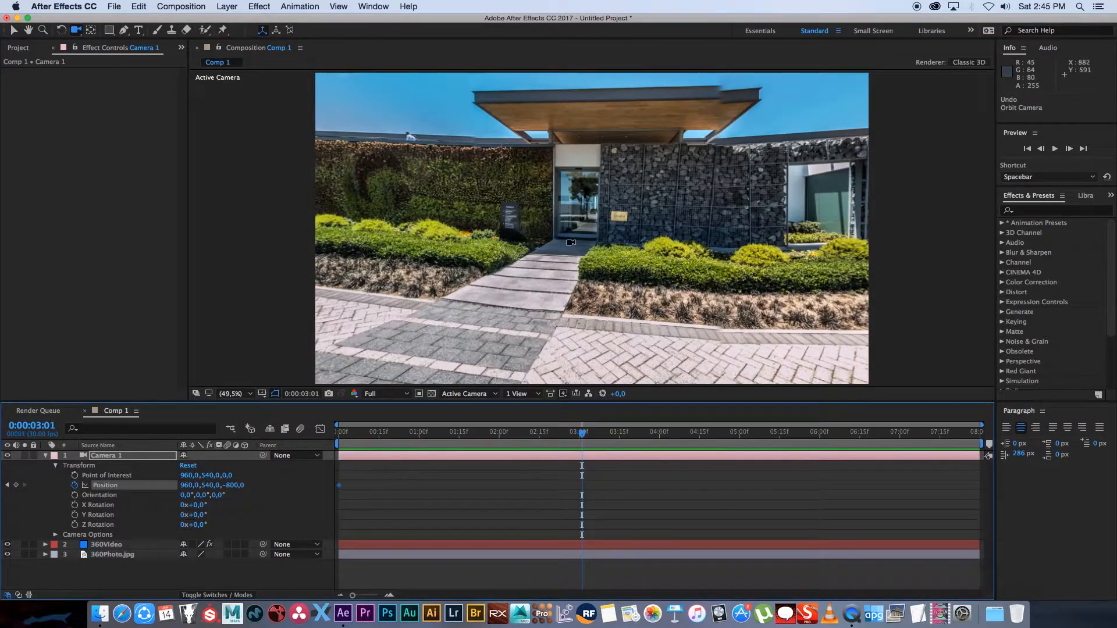
left_click_drag(570, 243, 605, 247)
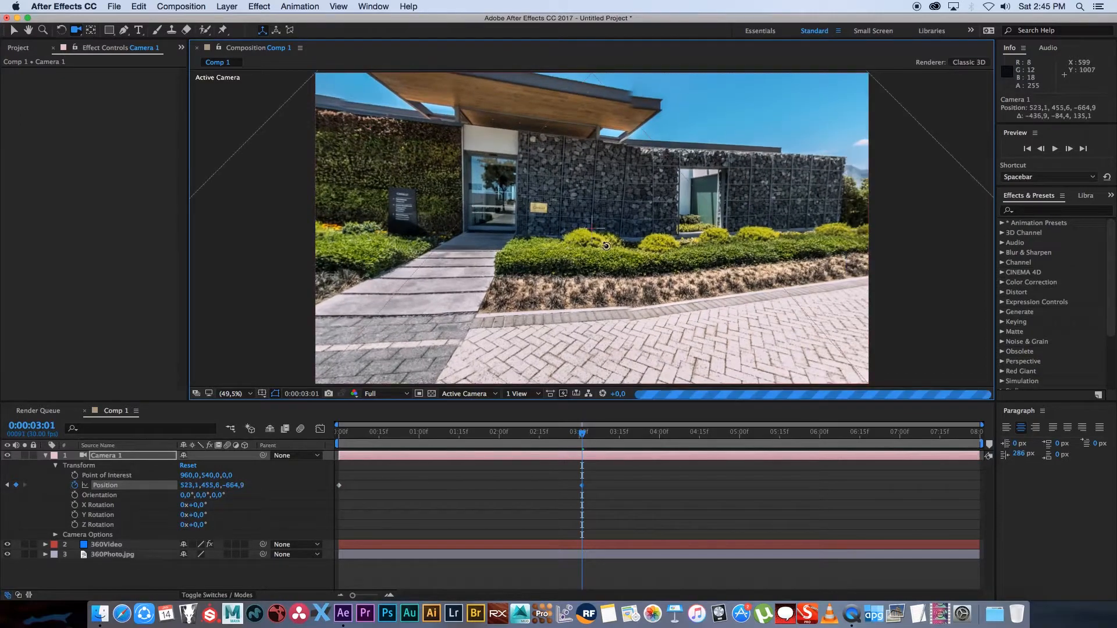
left_click_drag(605, 246, 645, 264)
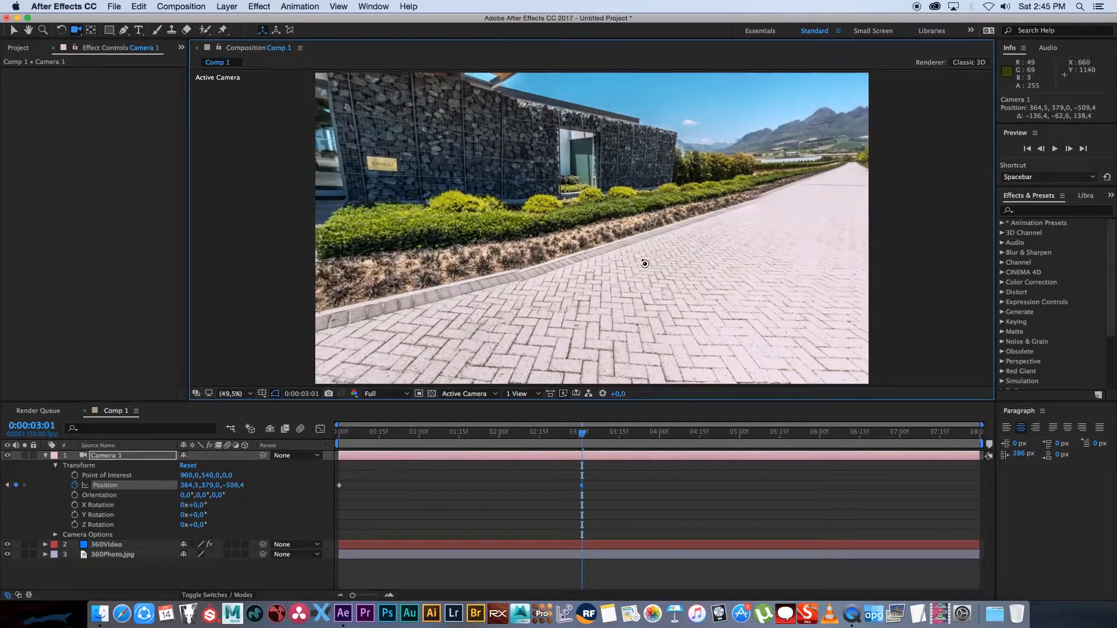
left_click(701, 433)
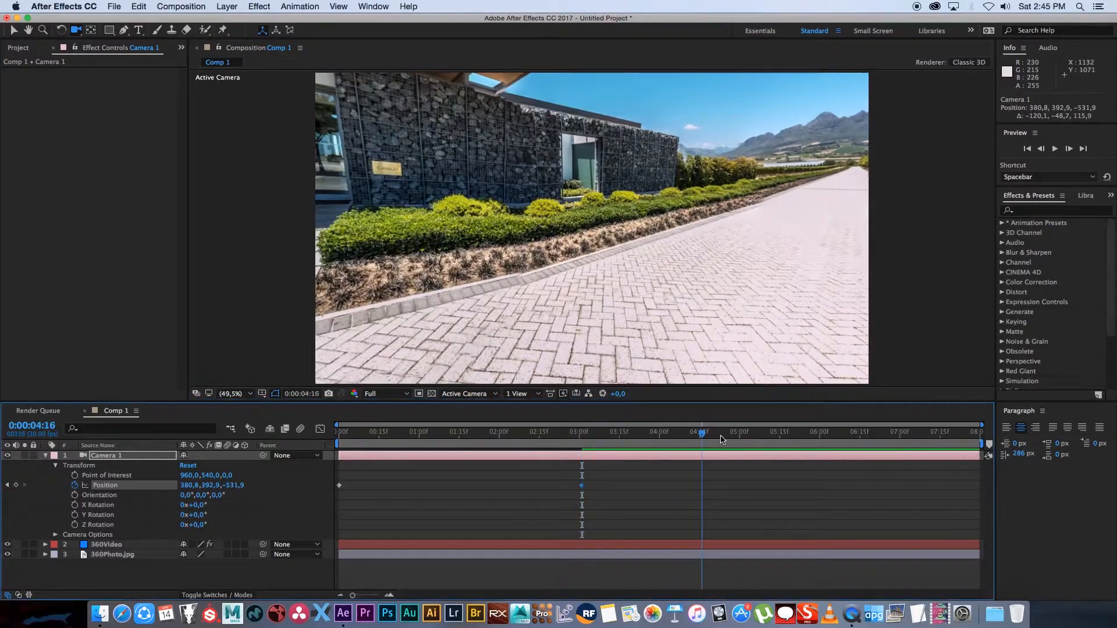